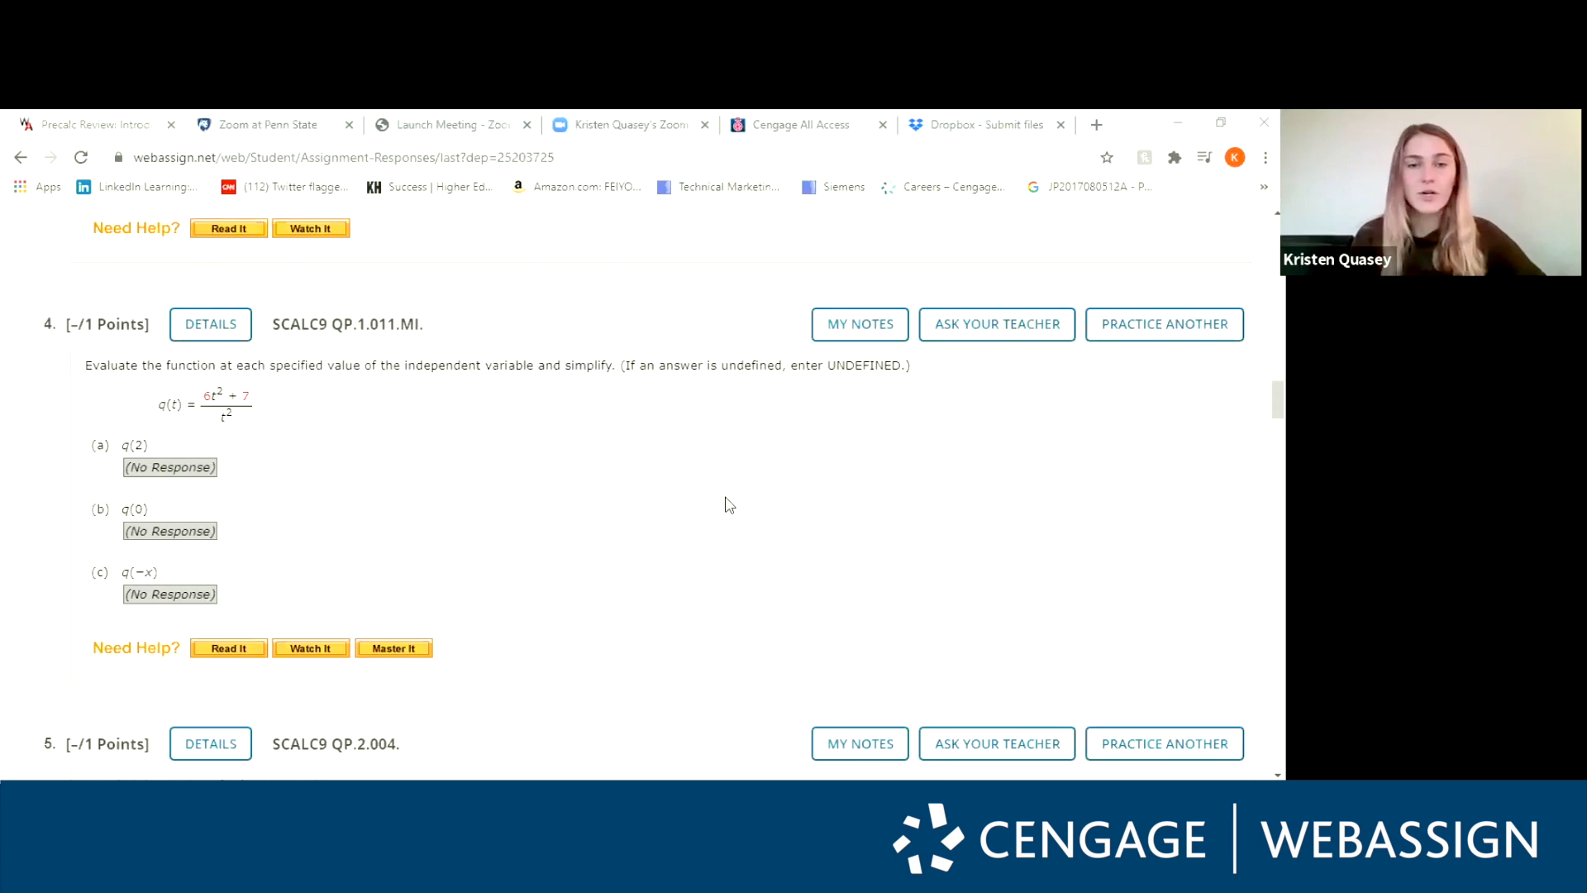
mouse_move(536, 447)
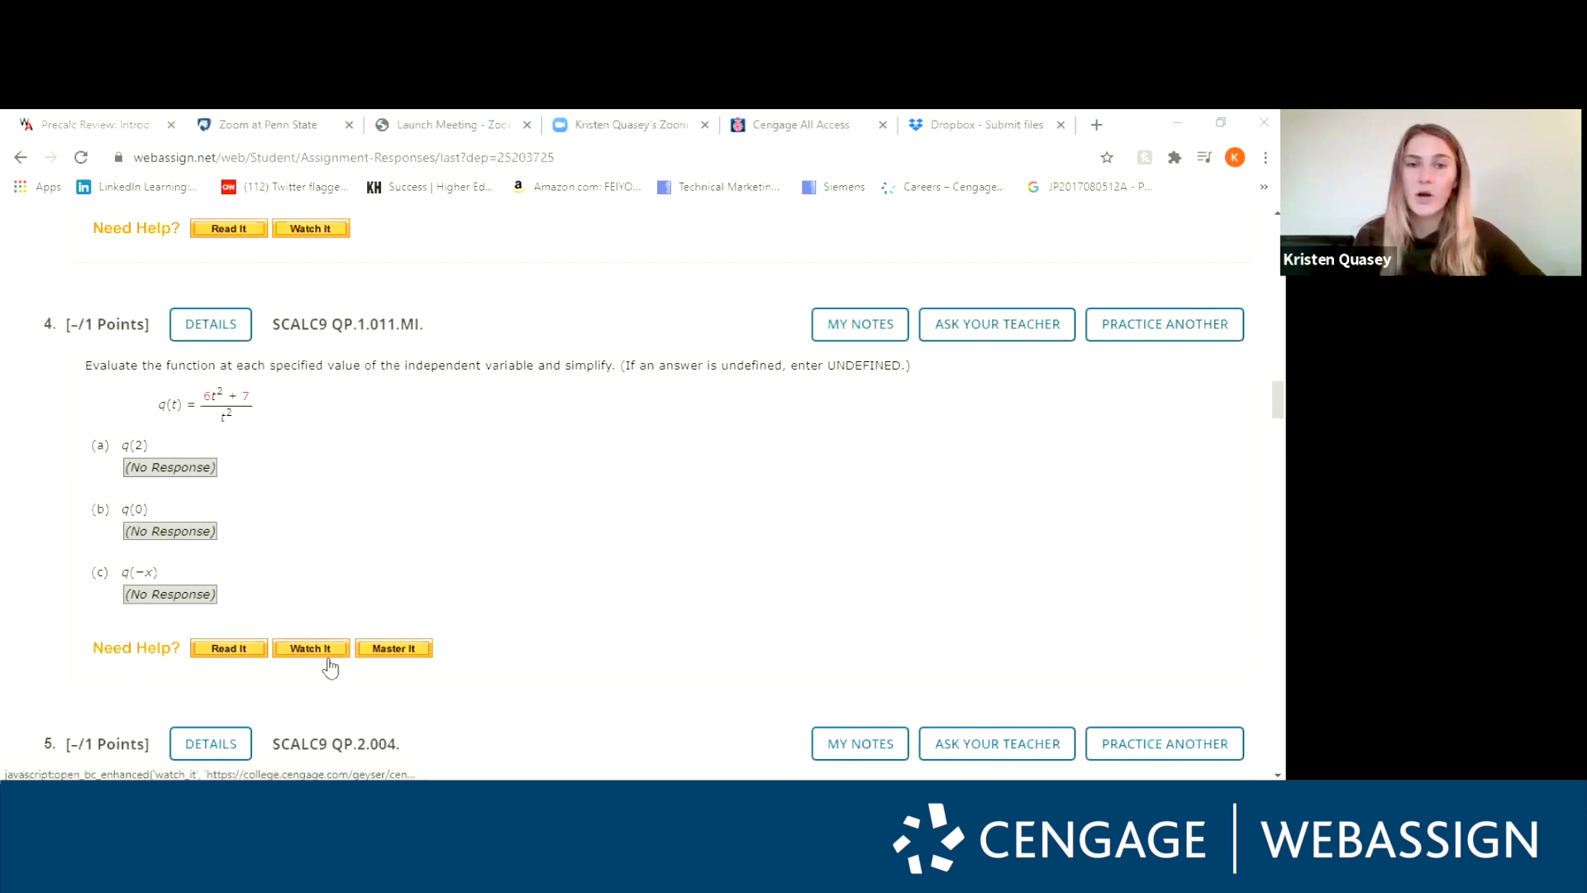
mouse_move(311, 648)
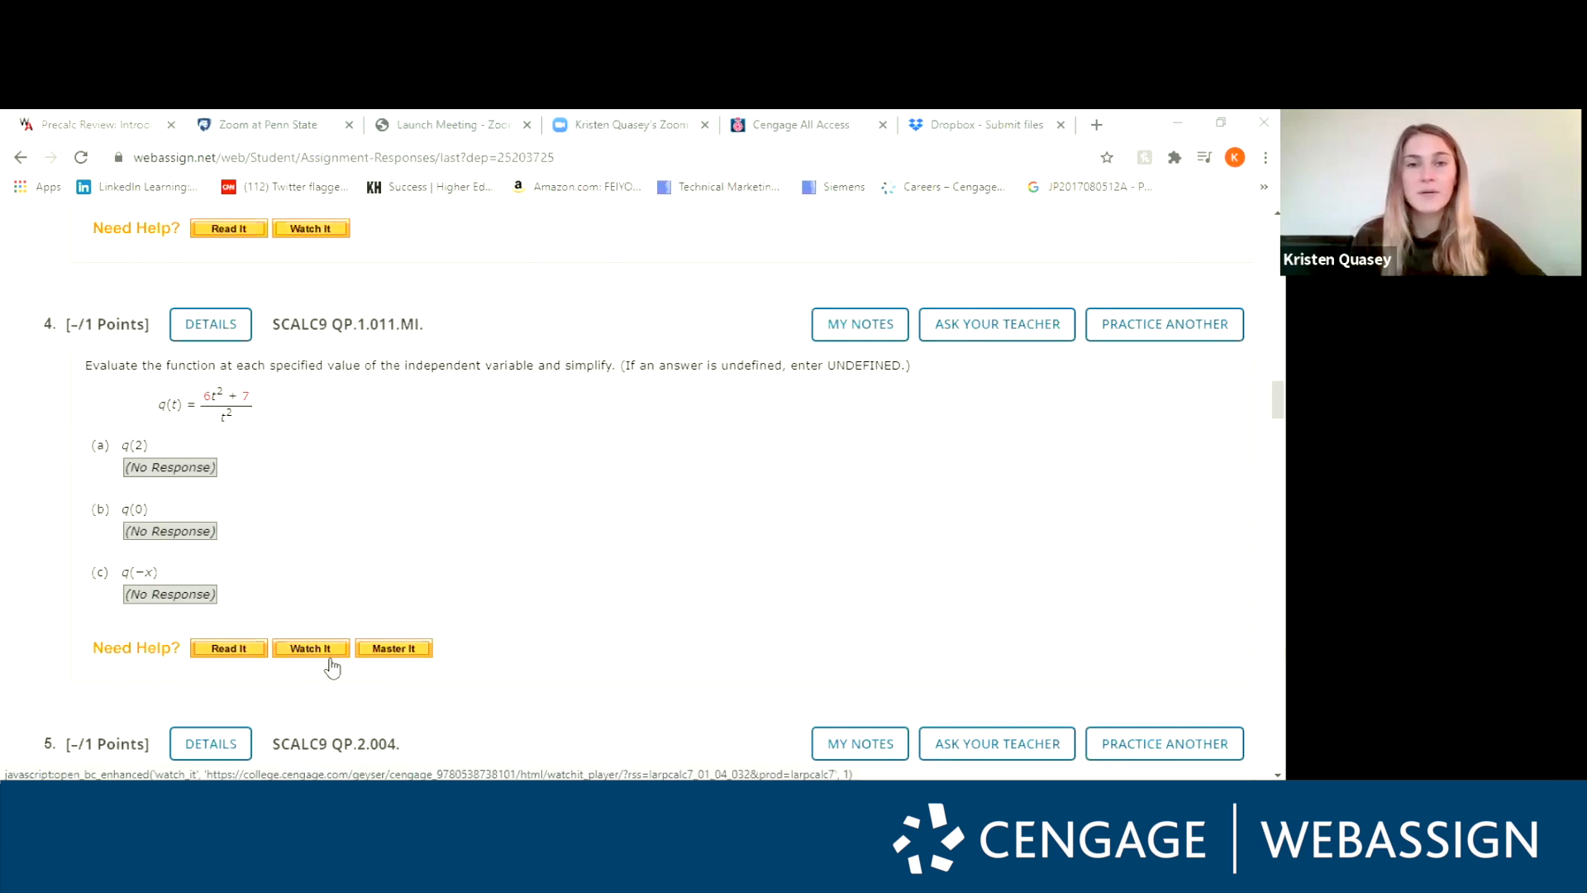
mouse_move(367, 576)
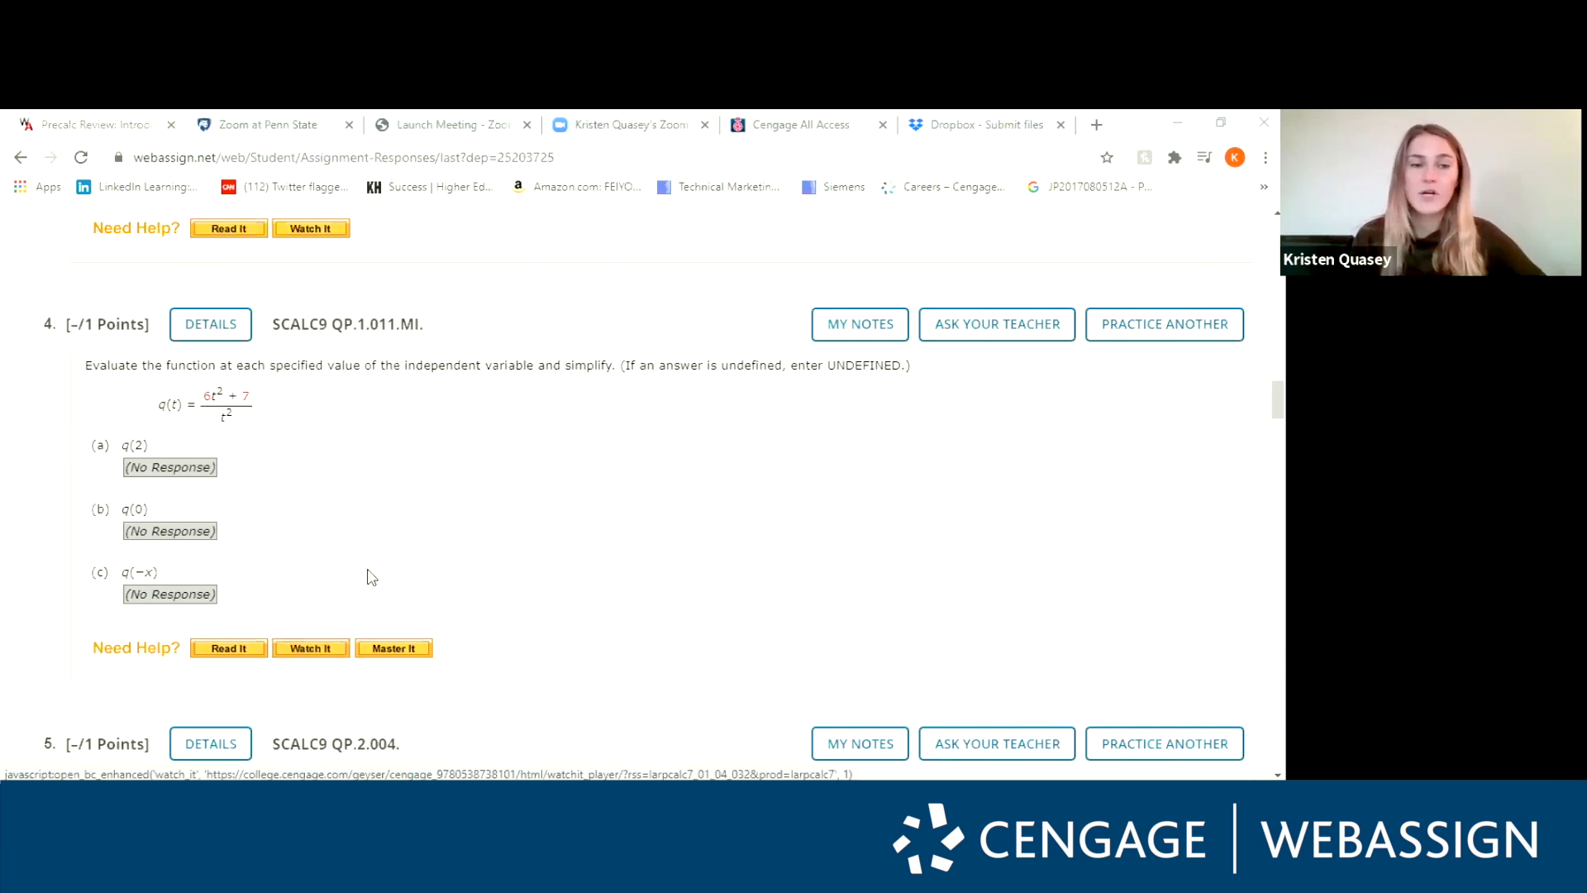
mouse_move(270, 366)
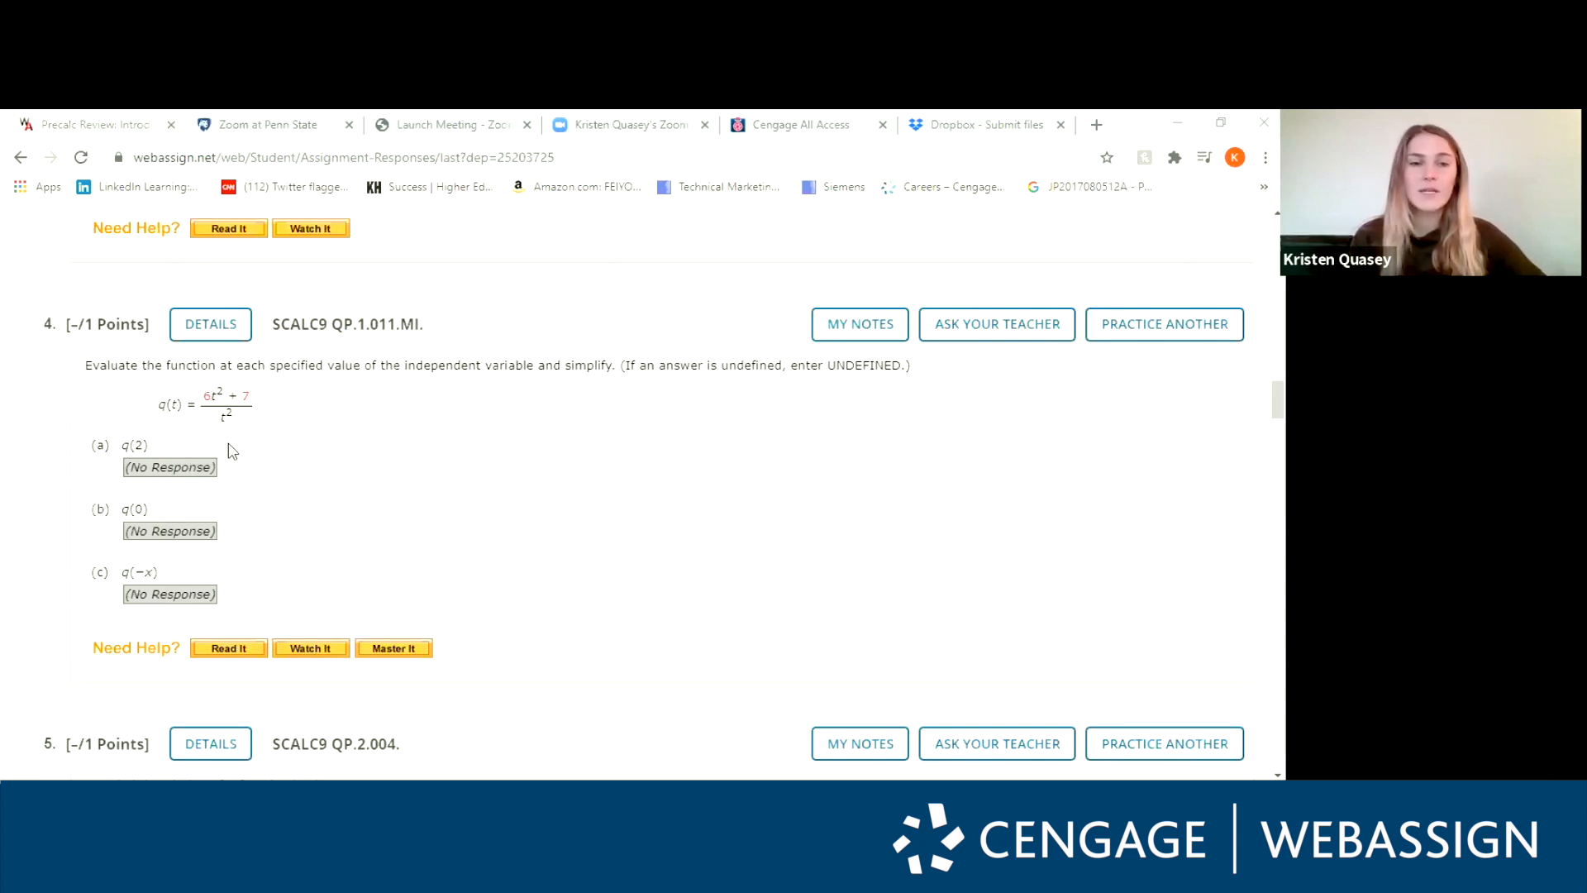
mouse_move(221, 527)
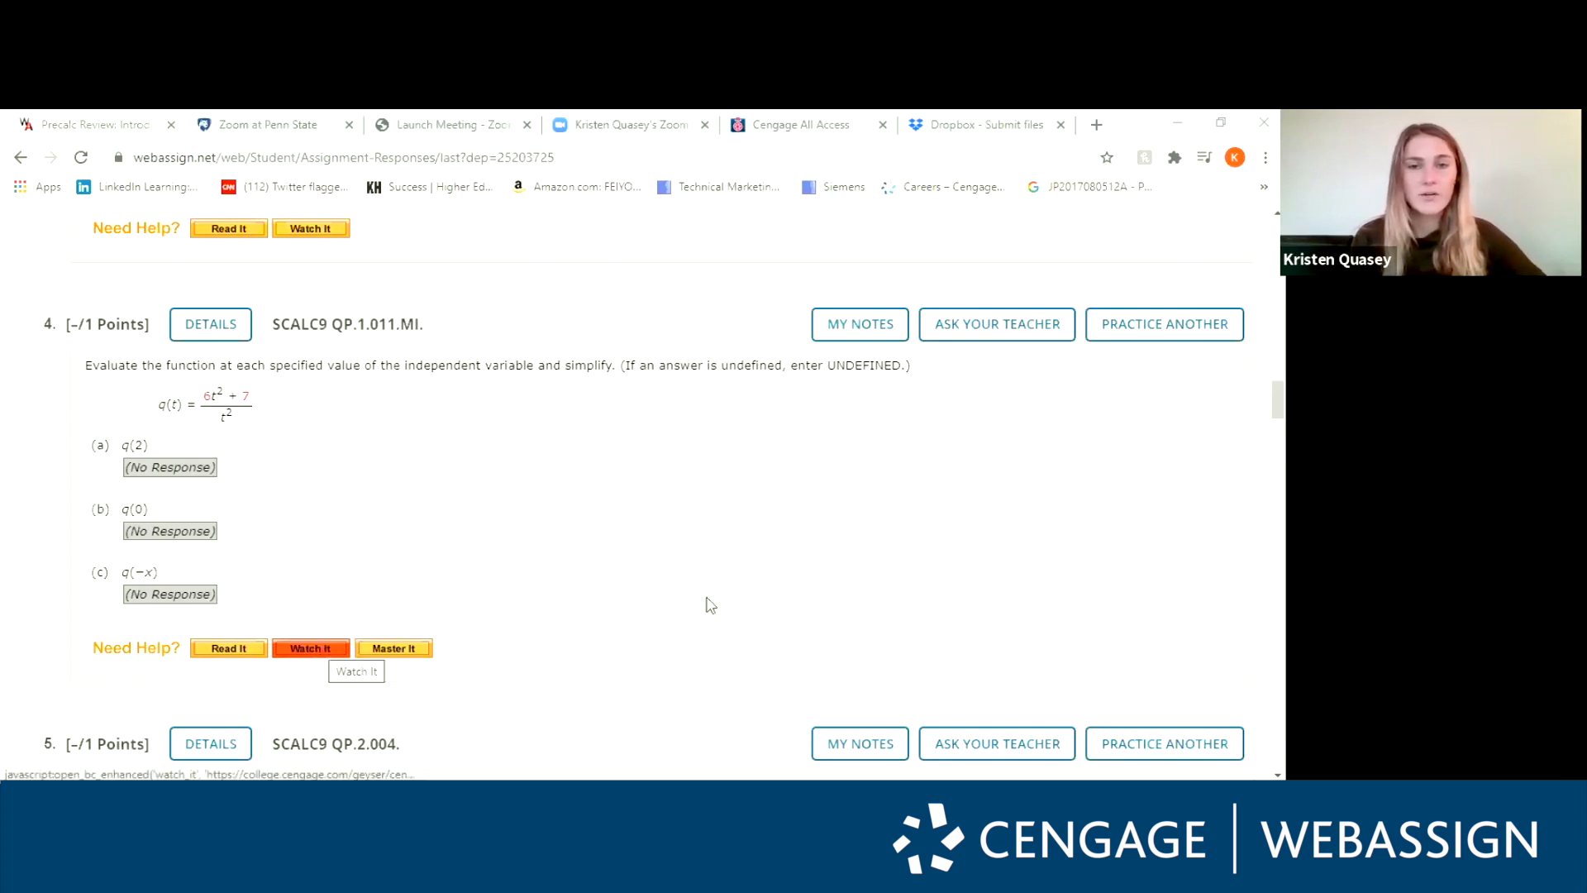
mouse_move(627, 487)
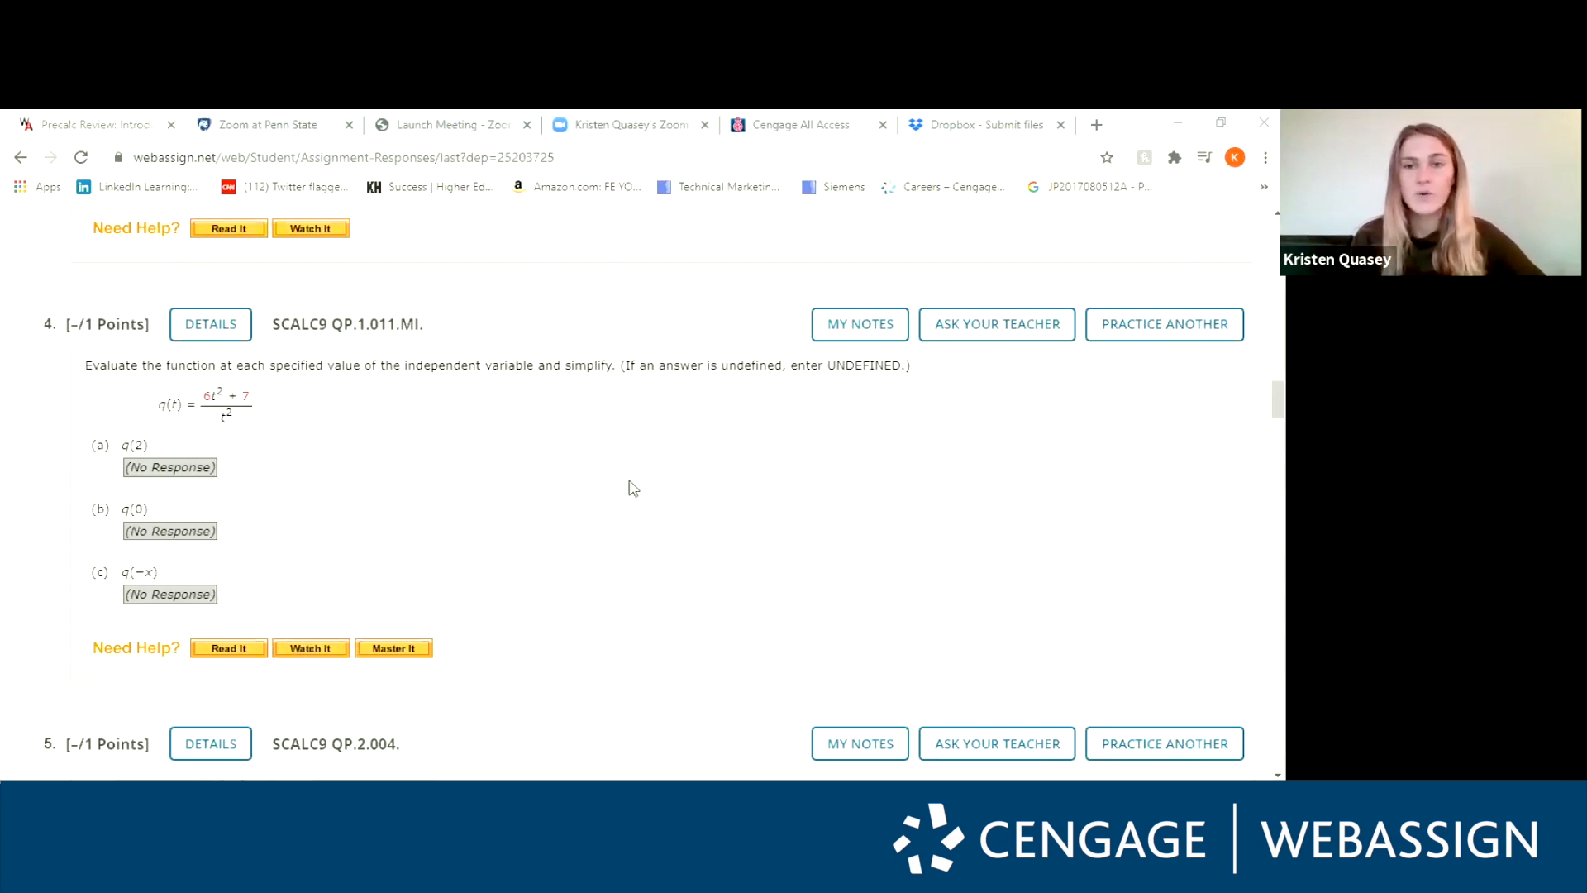